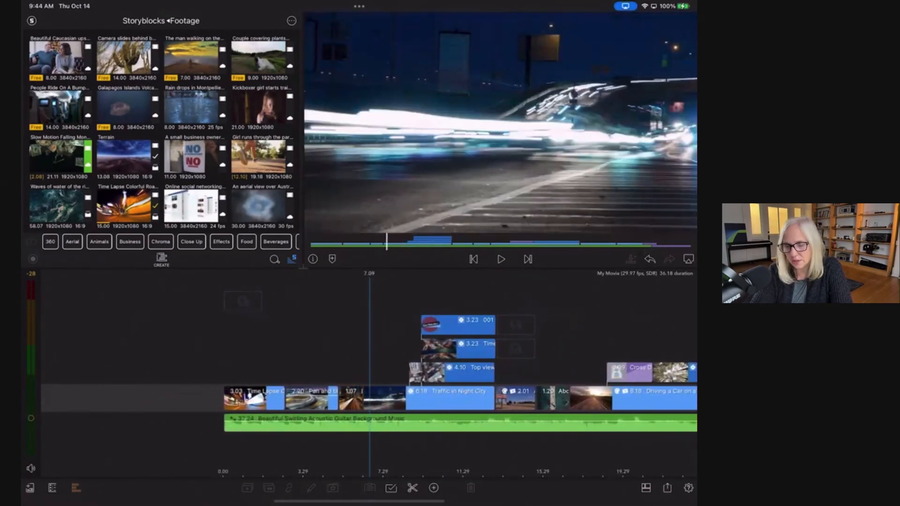
Play the project briefly, then pause on the Drive-Inn clip before editing its colour effects
left_click(499, 259)
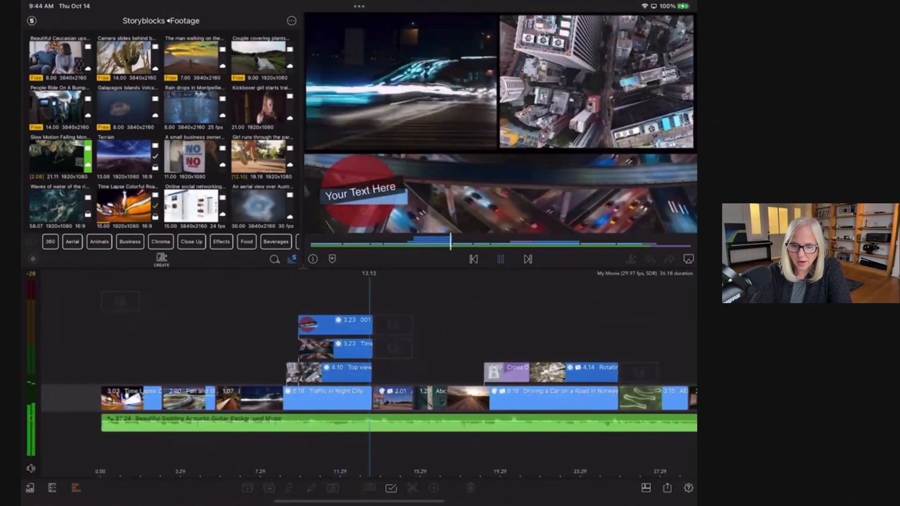
left_click(499, 259)
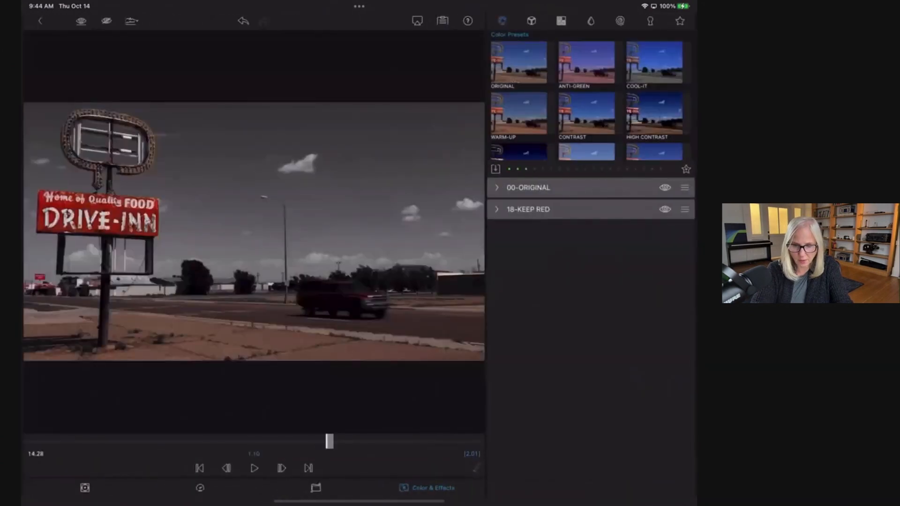
Hide the colour effects and scroll through the Light Work and Vignettes presets
left_click(664, 187)
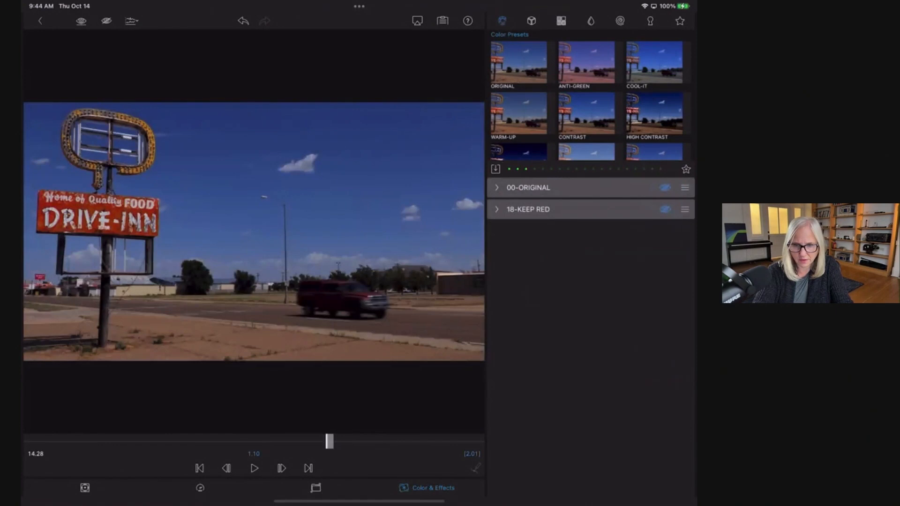
scroll("down", 3)
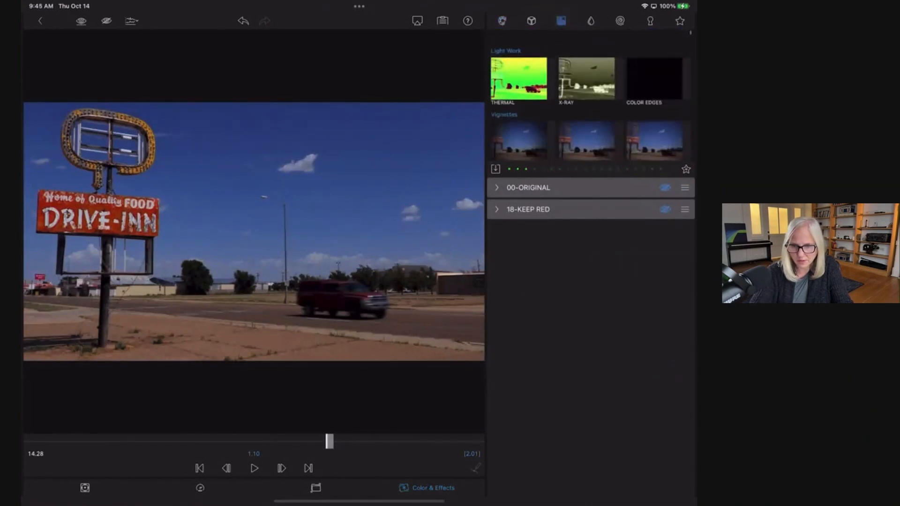
scroll("down", 3)
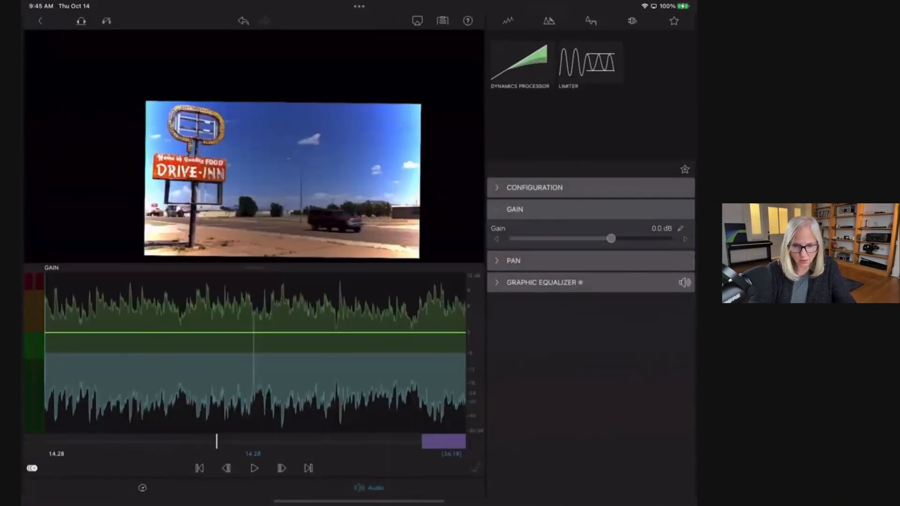
Expand the Graphic Equalizer, show the AU plugins, and reset every band flat to 0 dB
left_click(543, 282)
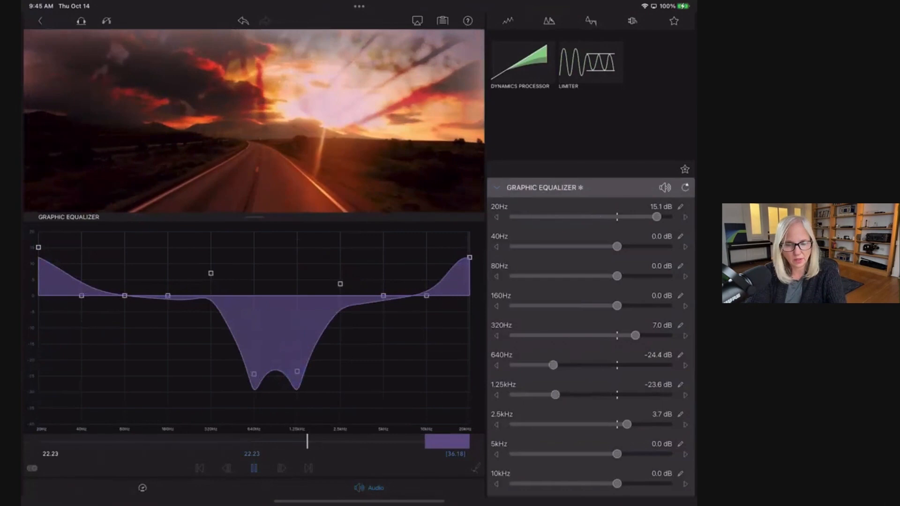
left_click(631, 20)
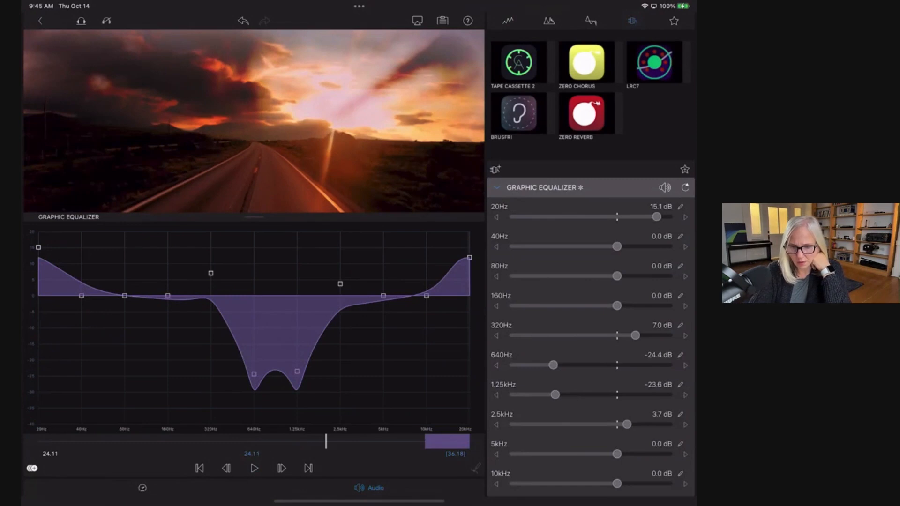
left_click(684, 187)
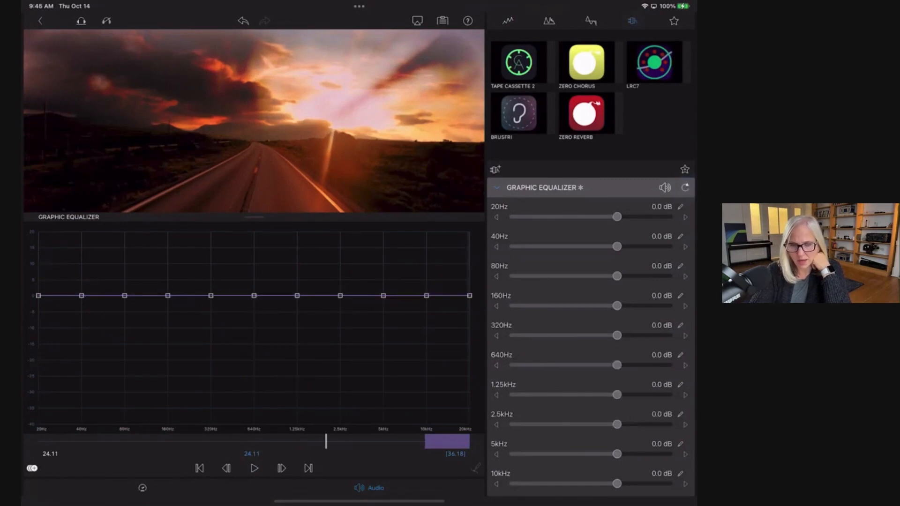
Add the Zero Chorus effect and play the clip to hear its delay, rate and feedback
left_click(586, 62)
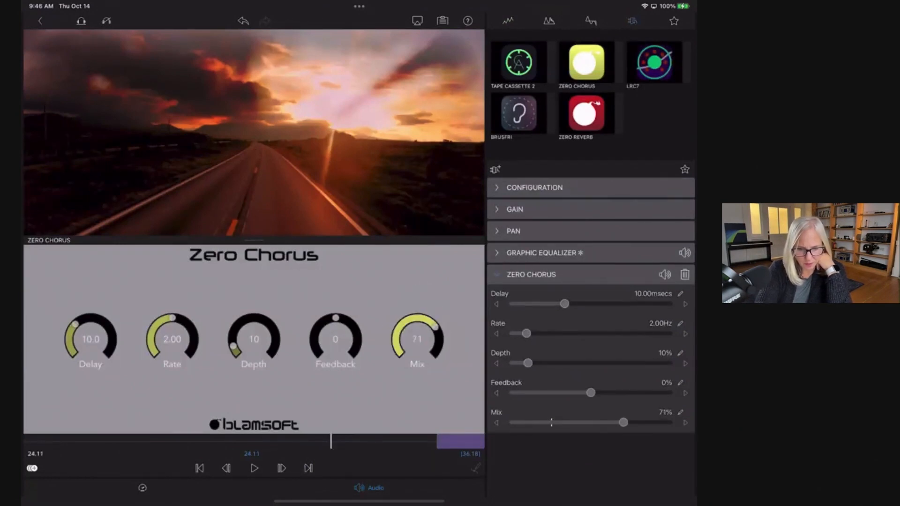
left_click(254, 469)
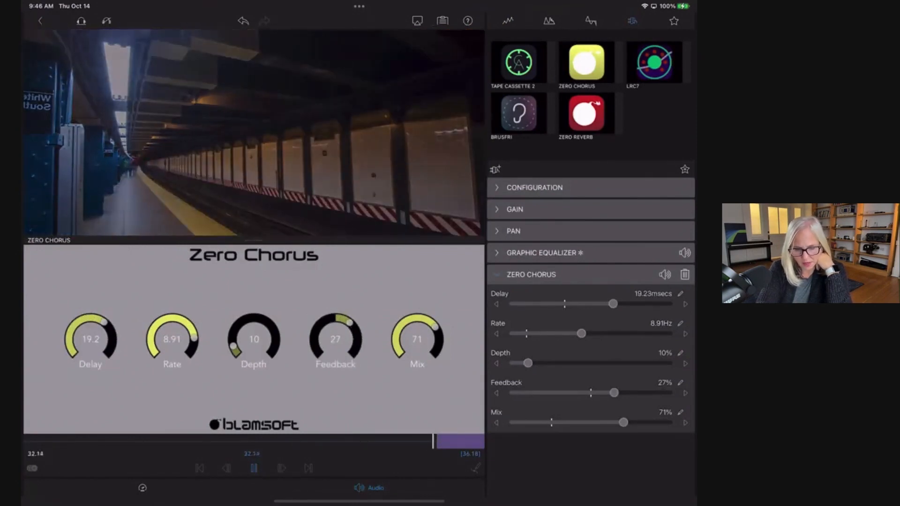
left_click(254, 469)
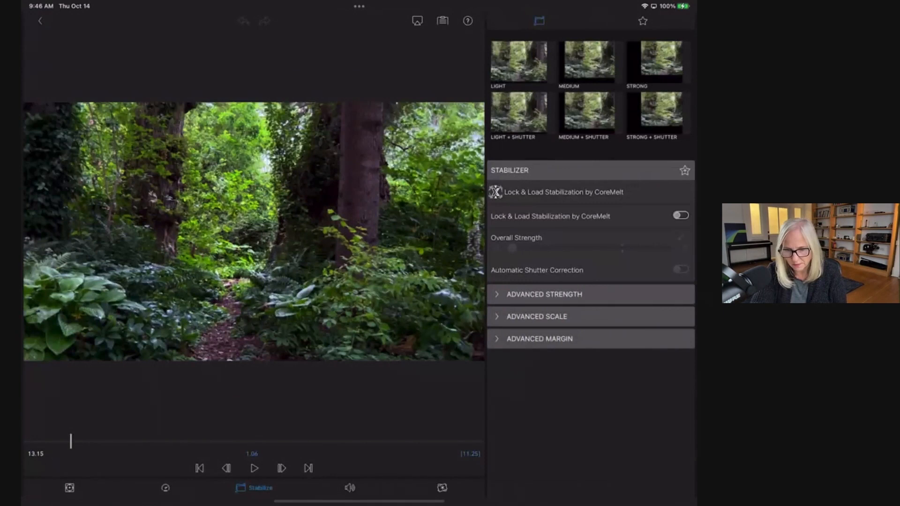
Play the forest clip with Lock & Load stabilization at 0.70 strength, then stop
left_click(253, 468)
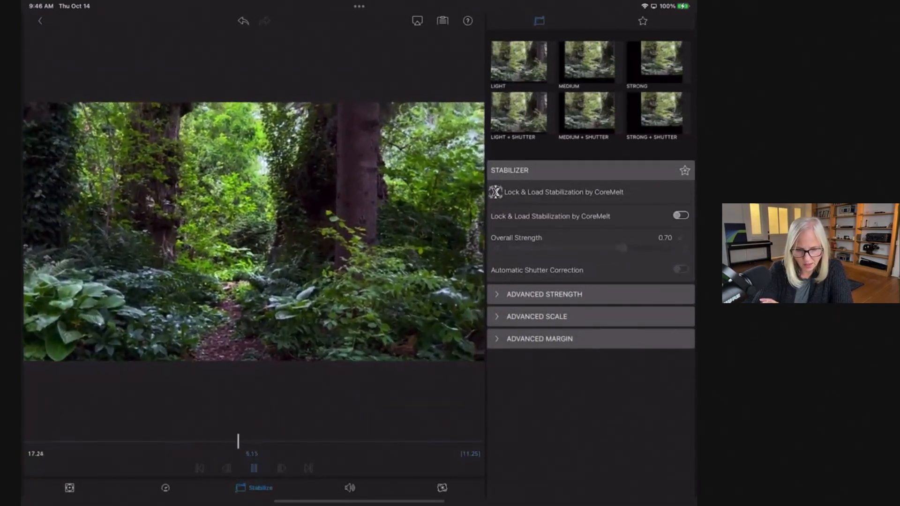
left_click(254, 467)
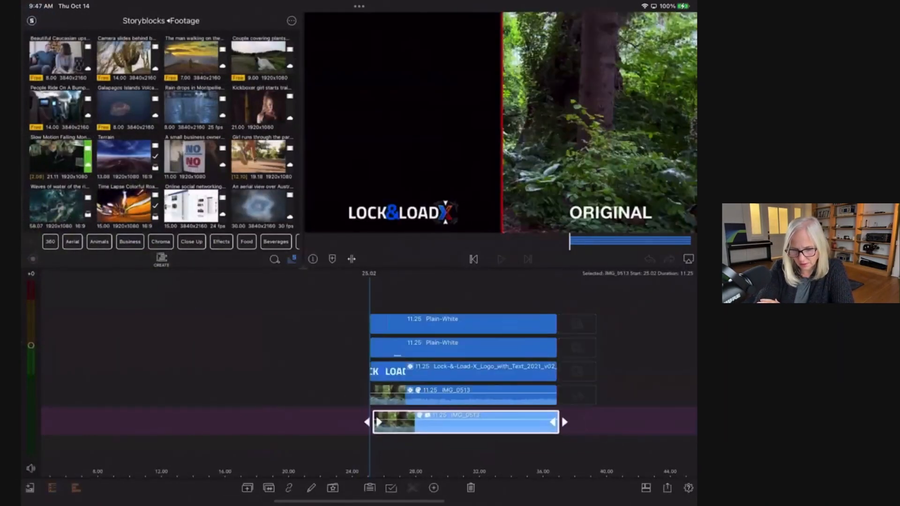
Play and pause the split-screen stabilization comparison of the forest path walk
left_click(499, 259)
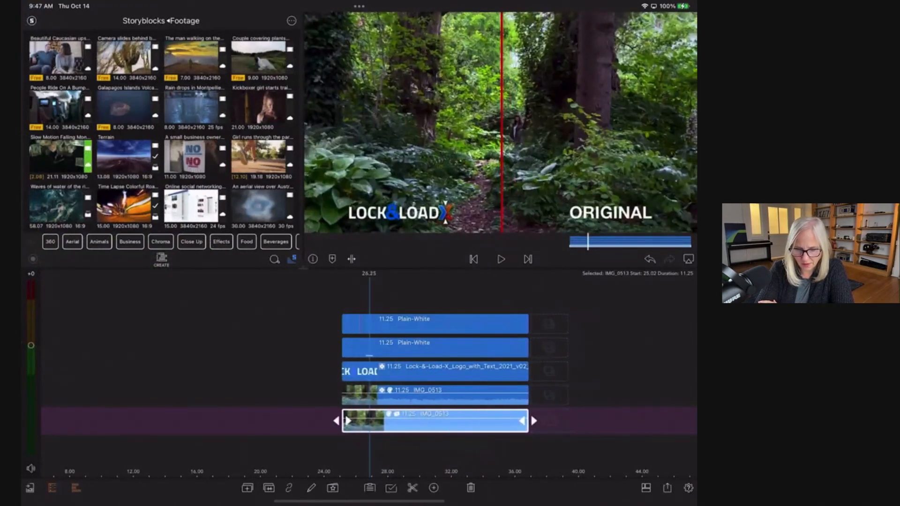
left_click(500, 258)
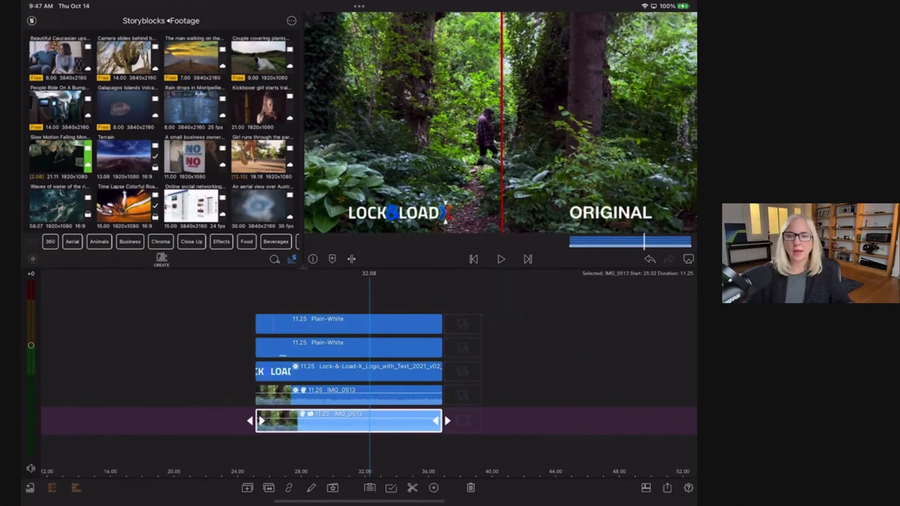
mouse_move(538, 75)
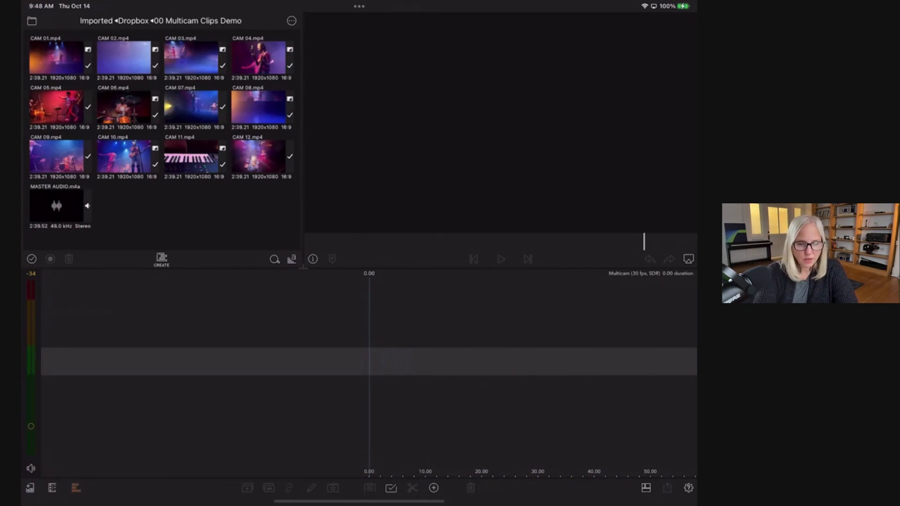
Add MASTER AUDIO, then CAM 01–CAM 12 as angles in the multicam editor
left_click(161, 259)
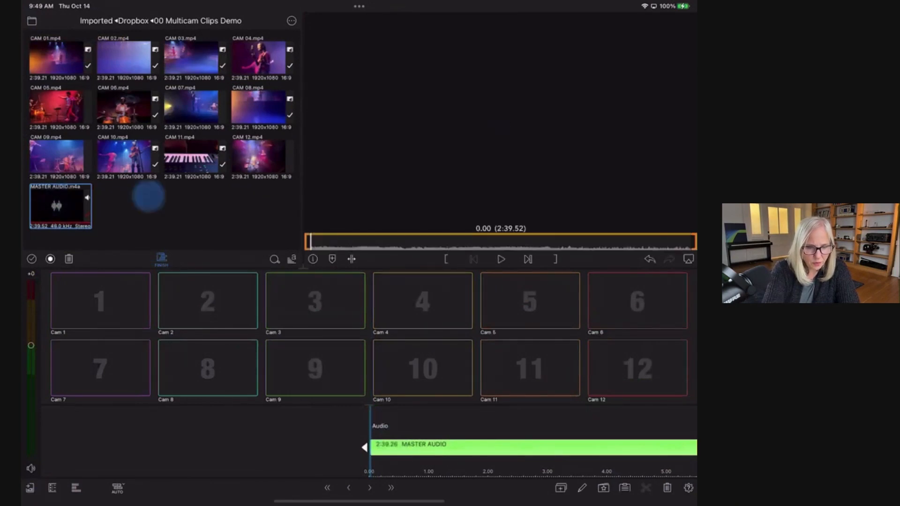
left_click(60, 57)
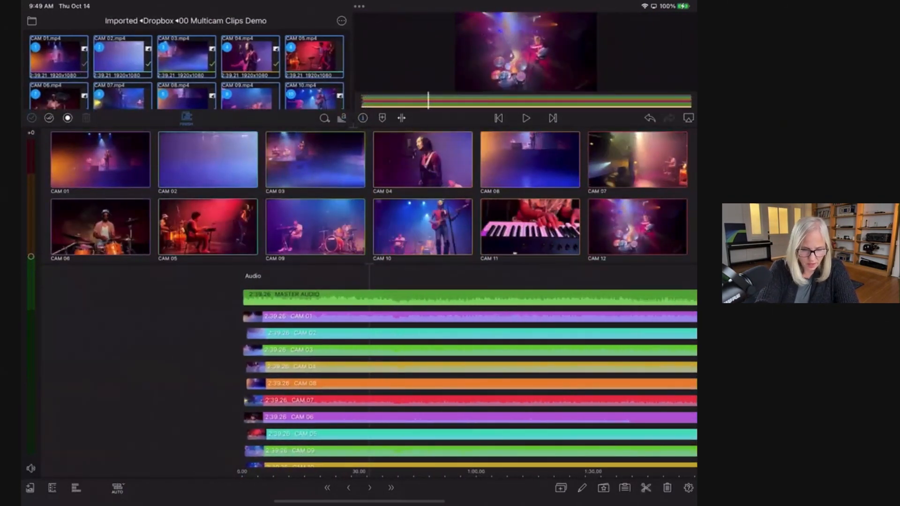
Set sync mode to None (Manual) and play the multicam clip to check alignment
left_click(117, 489)
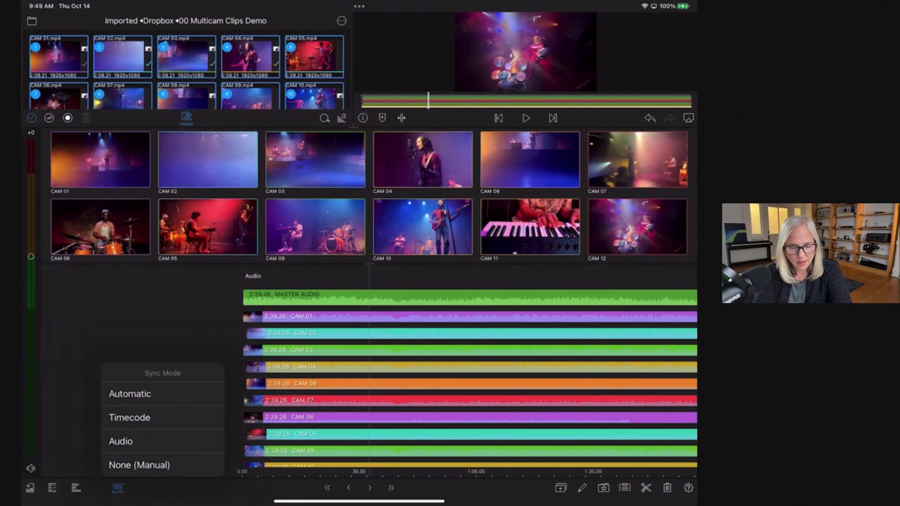
left_click(138, 464)
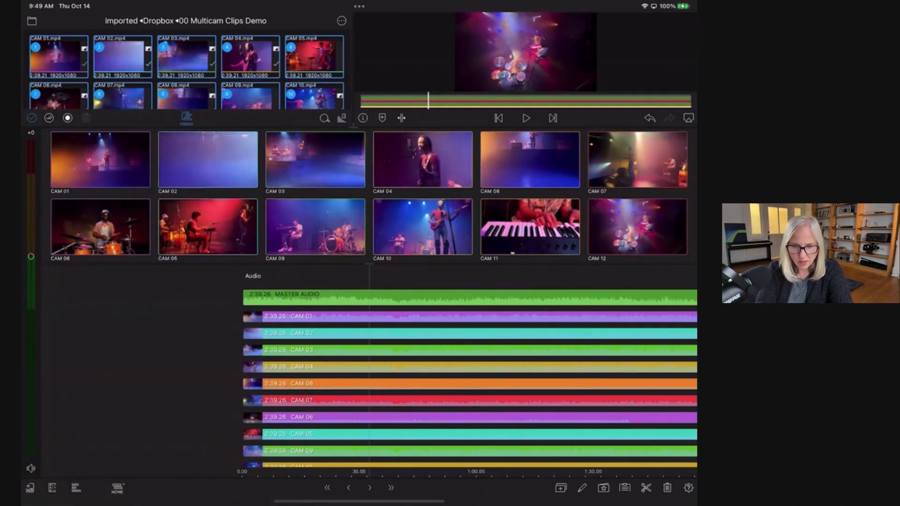
left_click(525, 118)
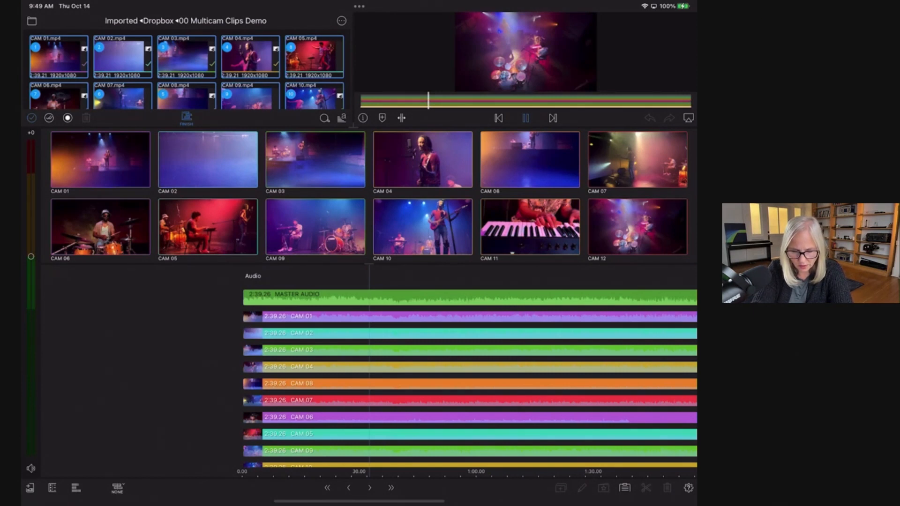
mouse_move(456, 160)
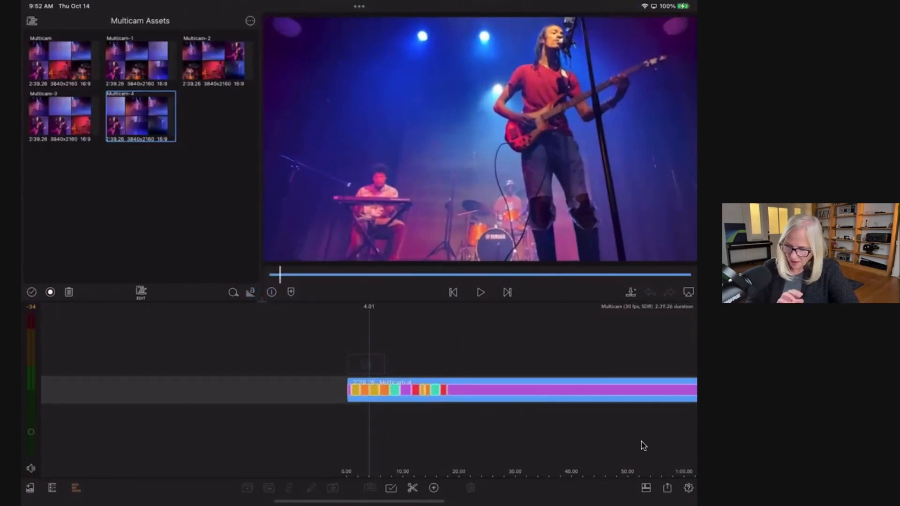
mouse_move(592, 239)
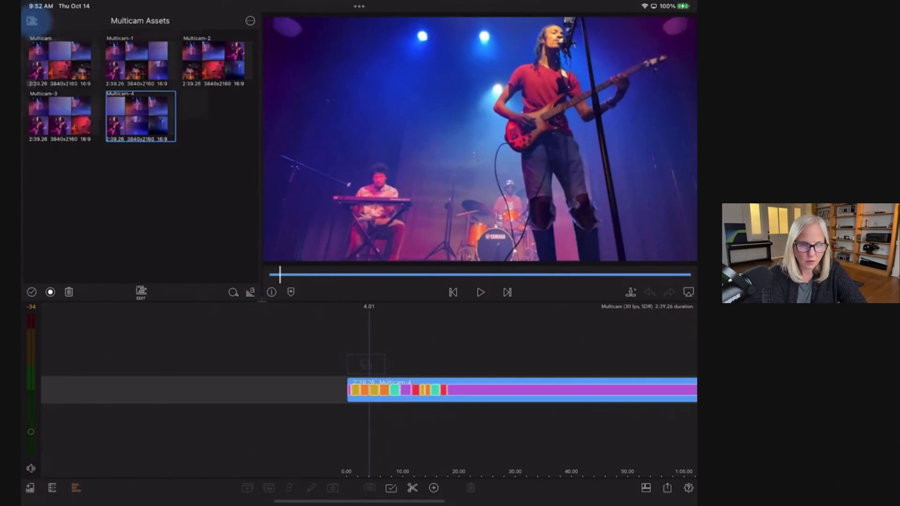
Show the media sources list with the Multicam Assets library, then close it
left_click(32, 21)
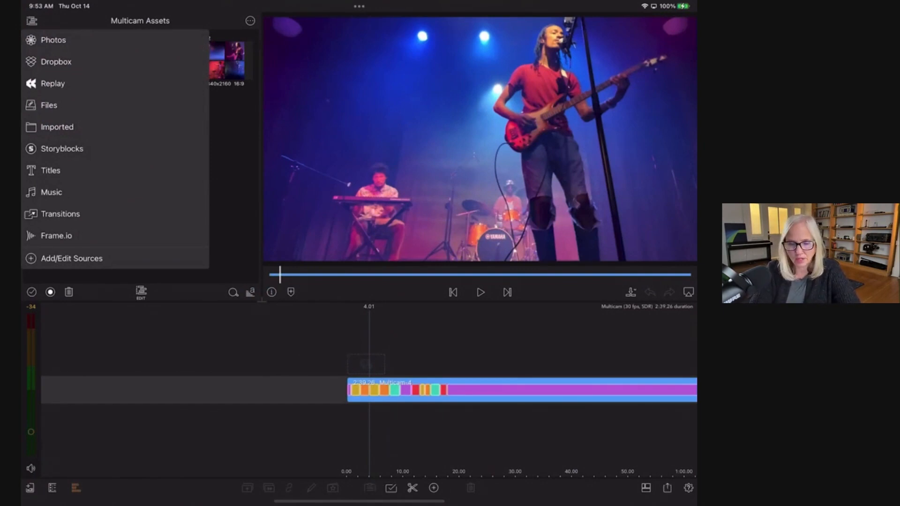
left_click(32, 21)
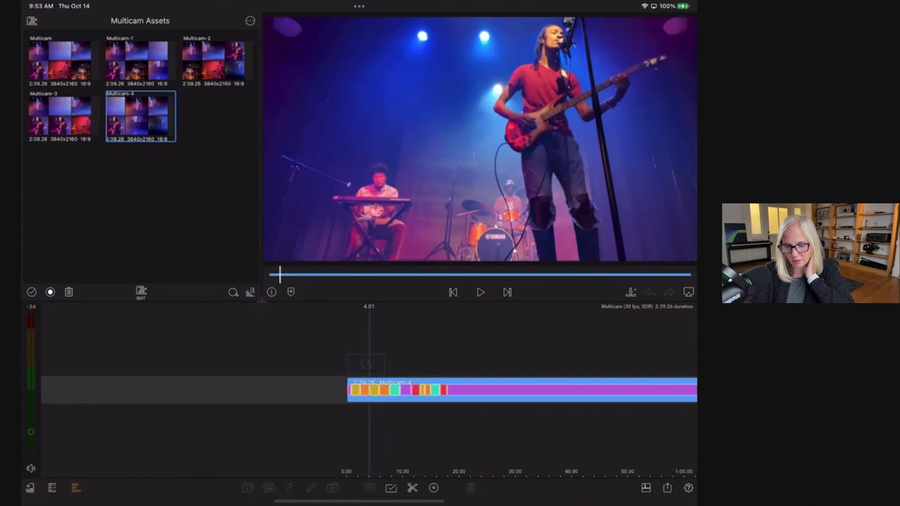
Export as a Movie to Photos, reaching the 480p, 30 fps, H.264 settings
left_click(666, 488)
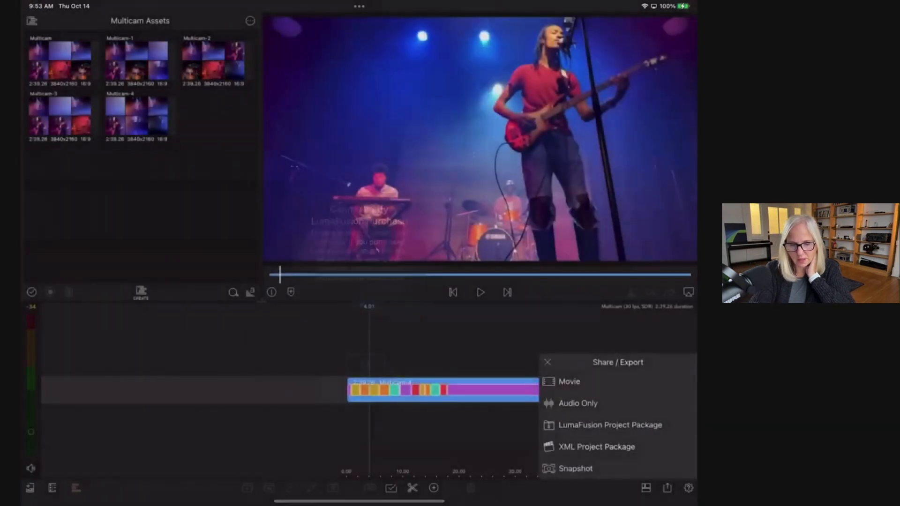
left_click(568, 382)
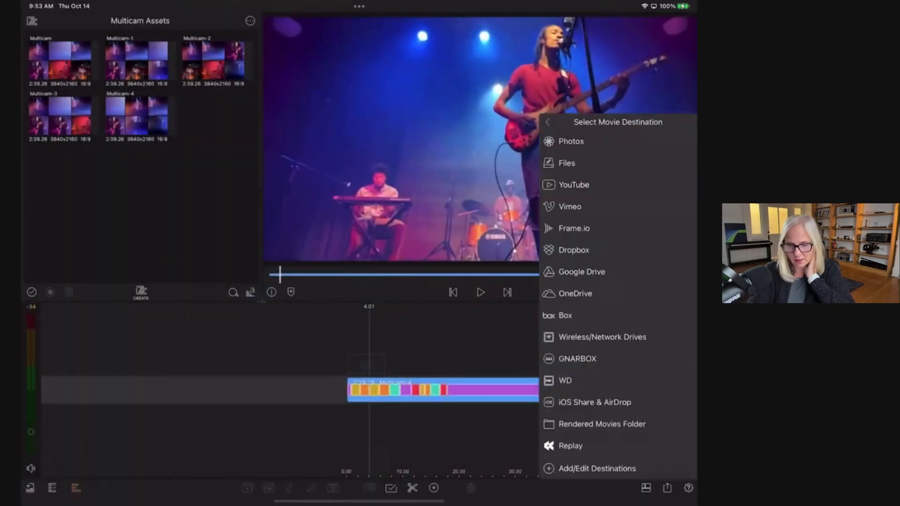
left_click(571, 141)
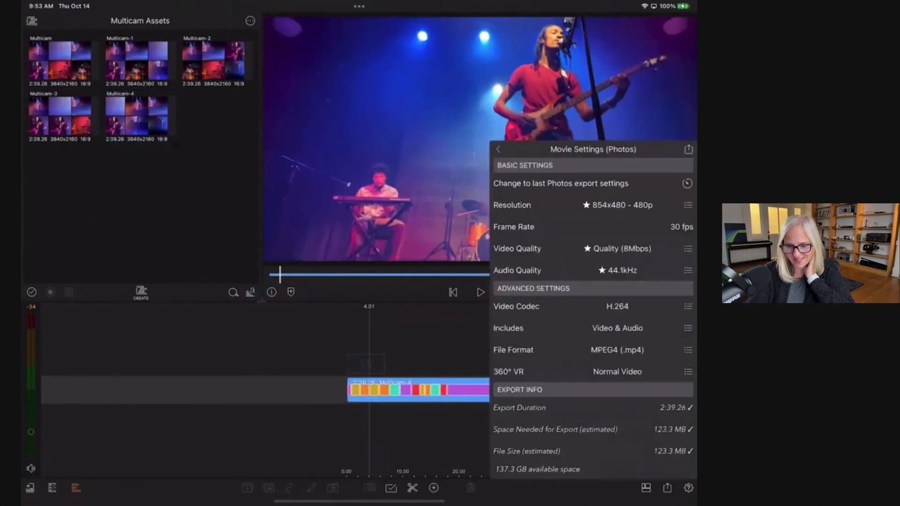